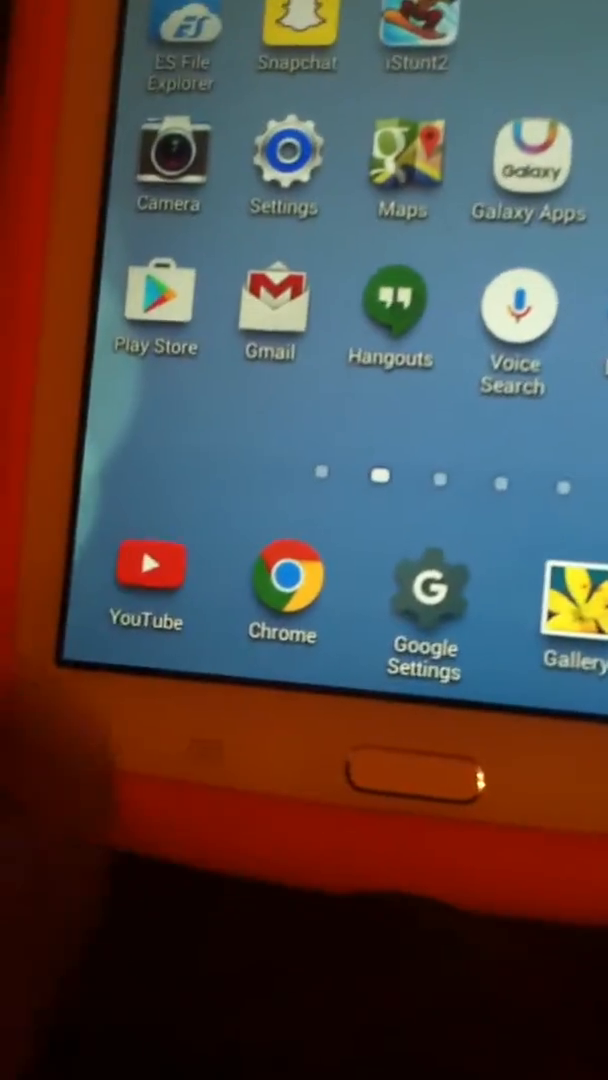
Launch the YouTube app from the Android home screen
click(149, 575)
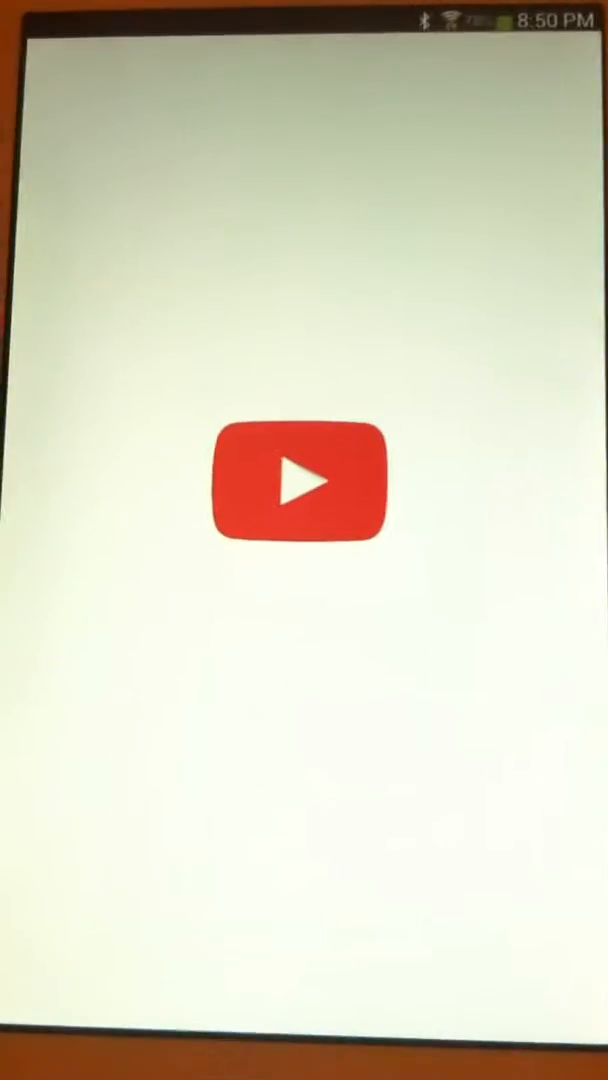
Browse the Home feed's recommended videos and start a search for 'toxic the fox'
click(304, 480)
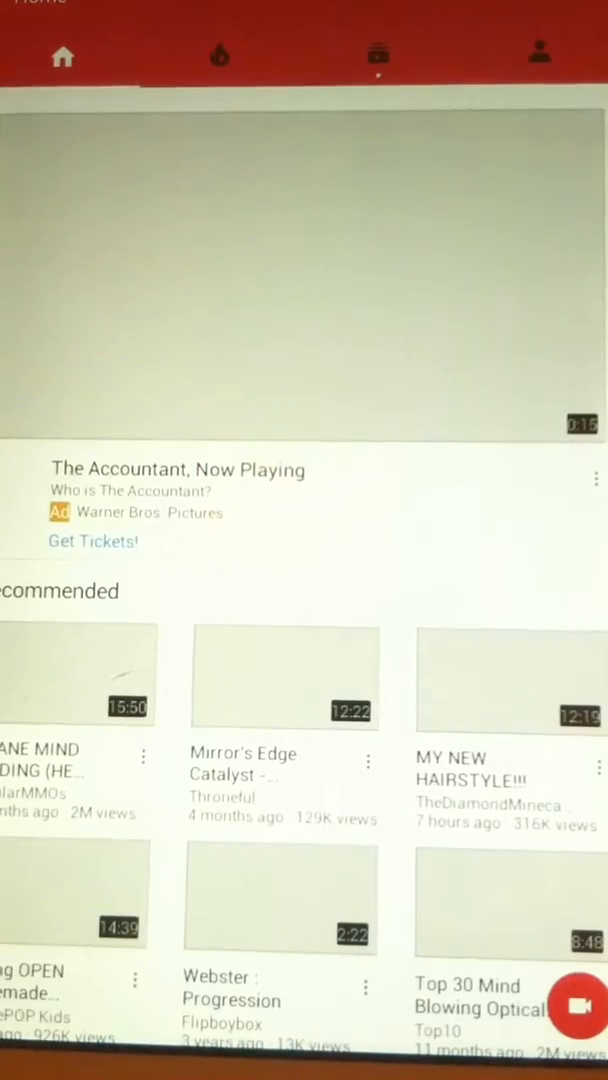
scroll(down, 3)
text(toxic the fox)
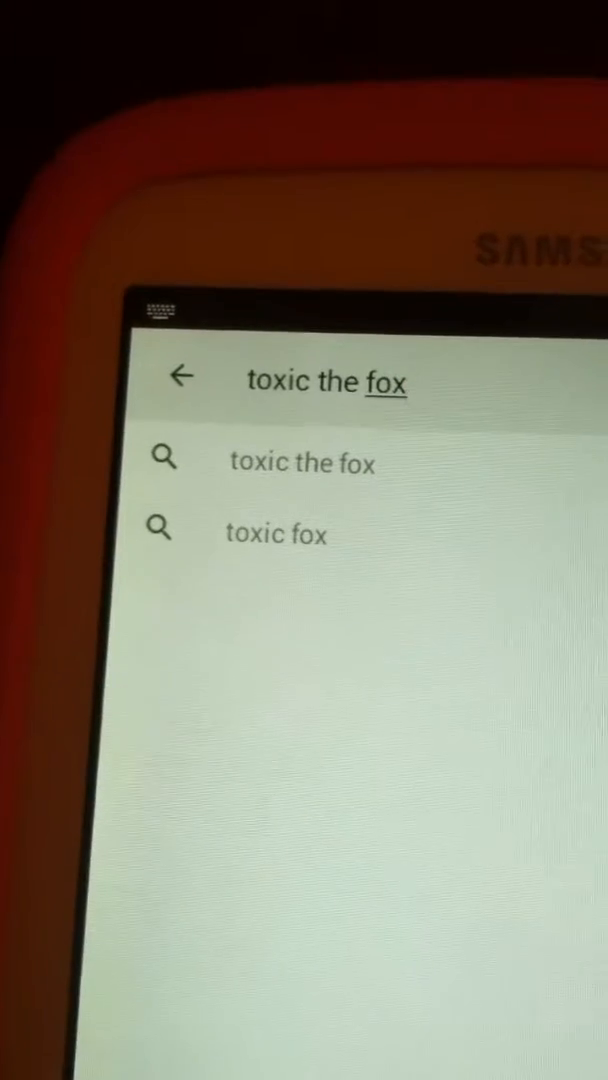
Run the 'toxic the fox' search and scroll down to the Toxic The fox channel result
click(301, 462)
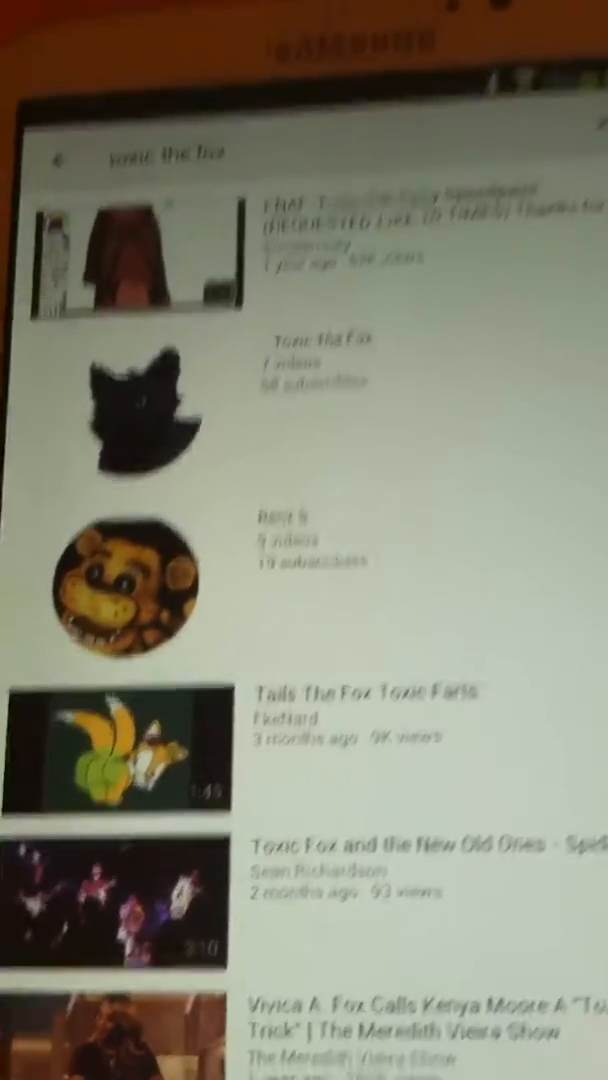
scroll(down, 3)
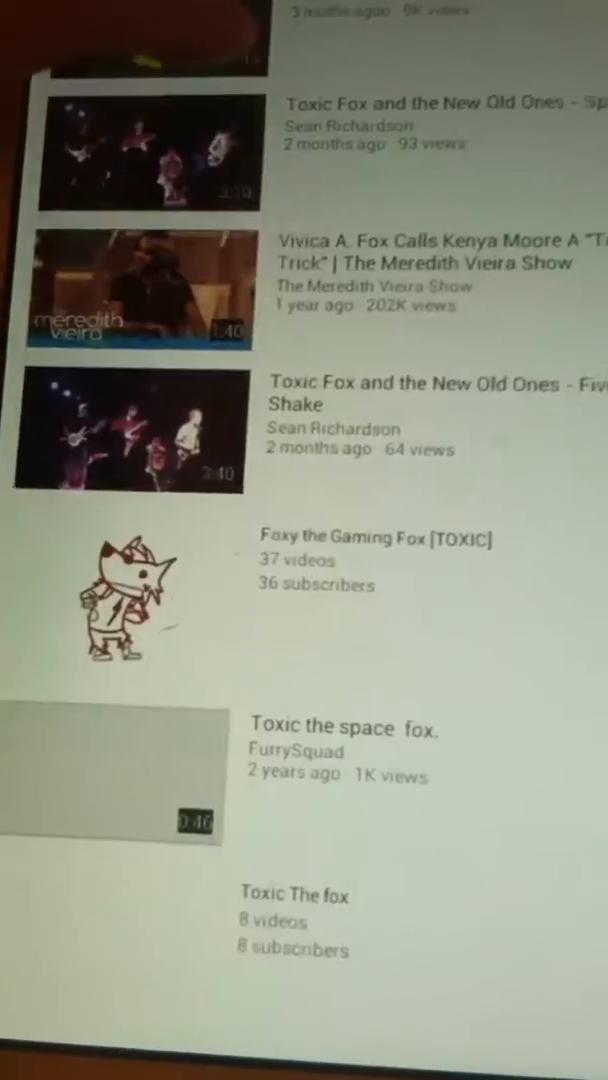
Scroll the Toxic The fox channel page to the subscriptions, including iHasCupquake and Sans The Skeleton
scroll(down, 3)
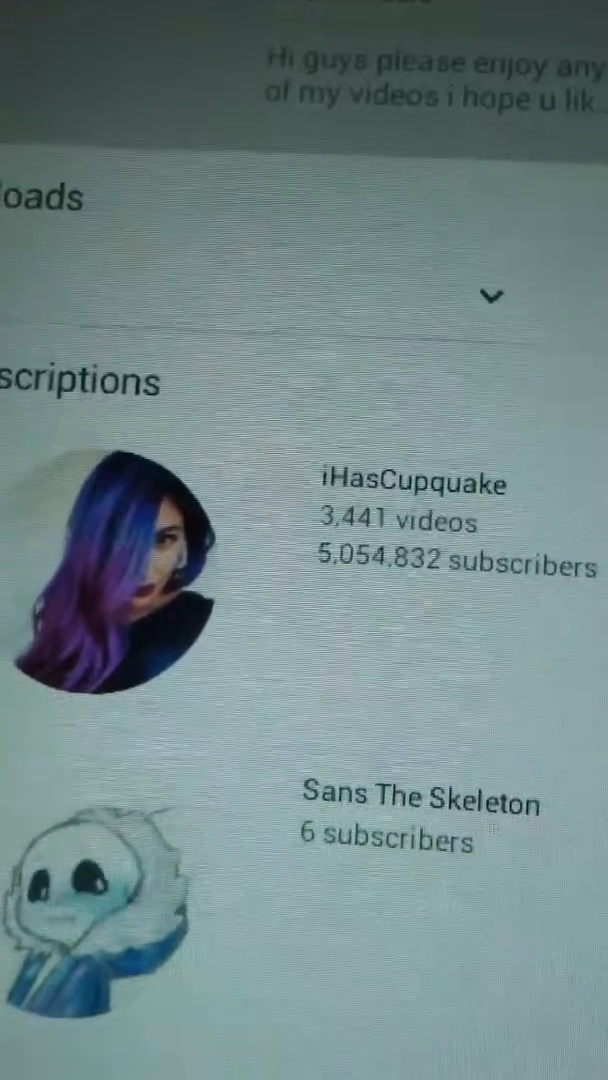
scroll(down, 3)
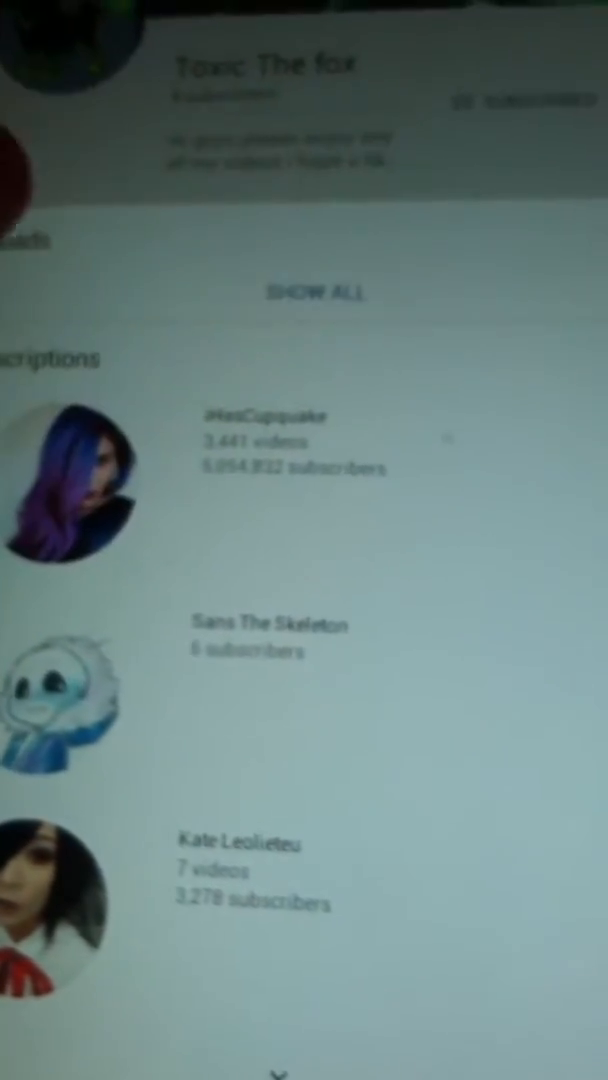